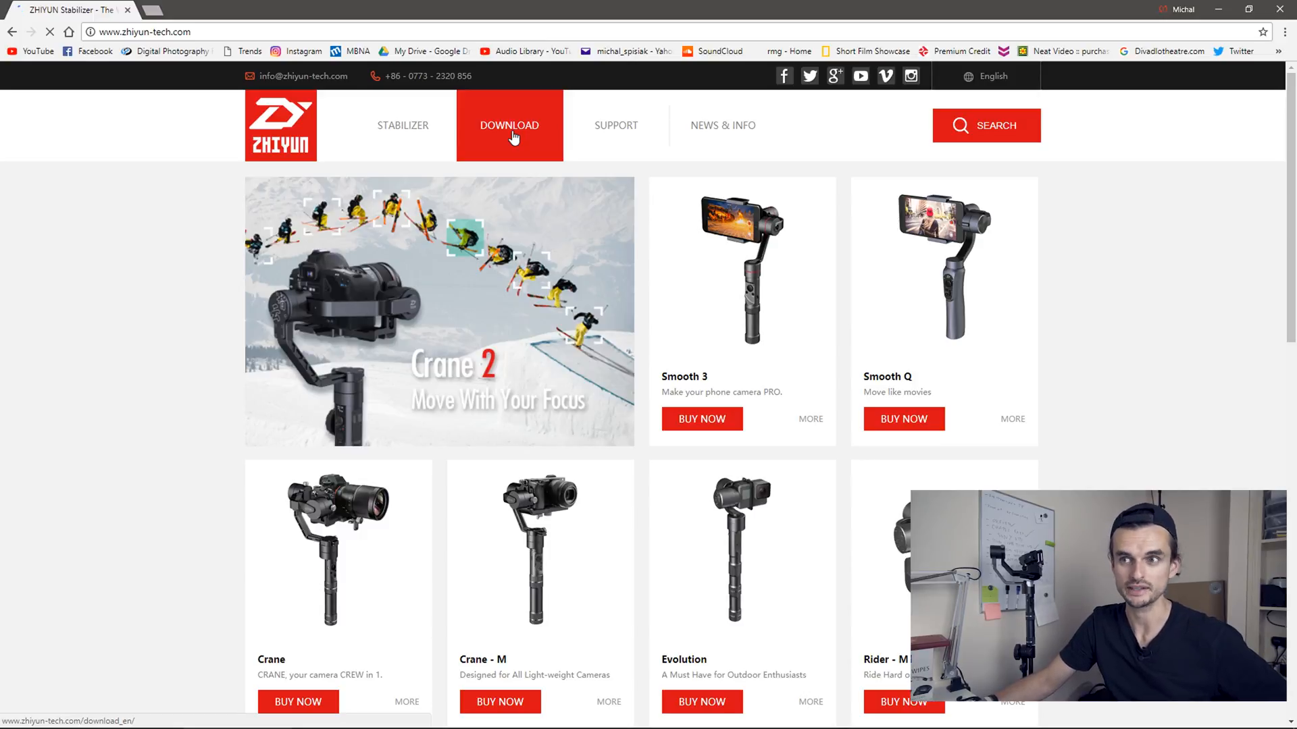
Step: Download the Windows calibration upgrade tool zip from the Zhiyun downloads page
left_click(509, 125)
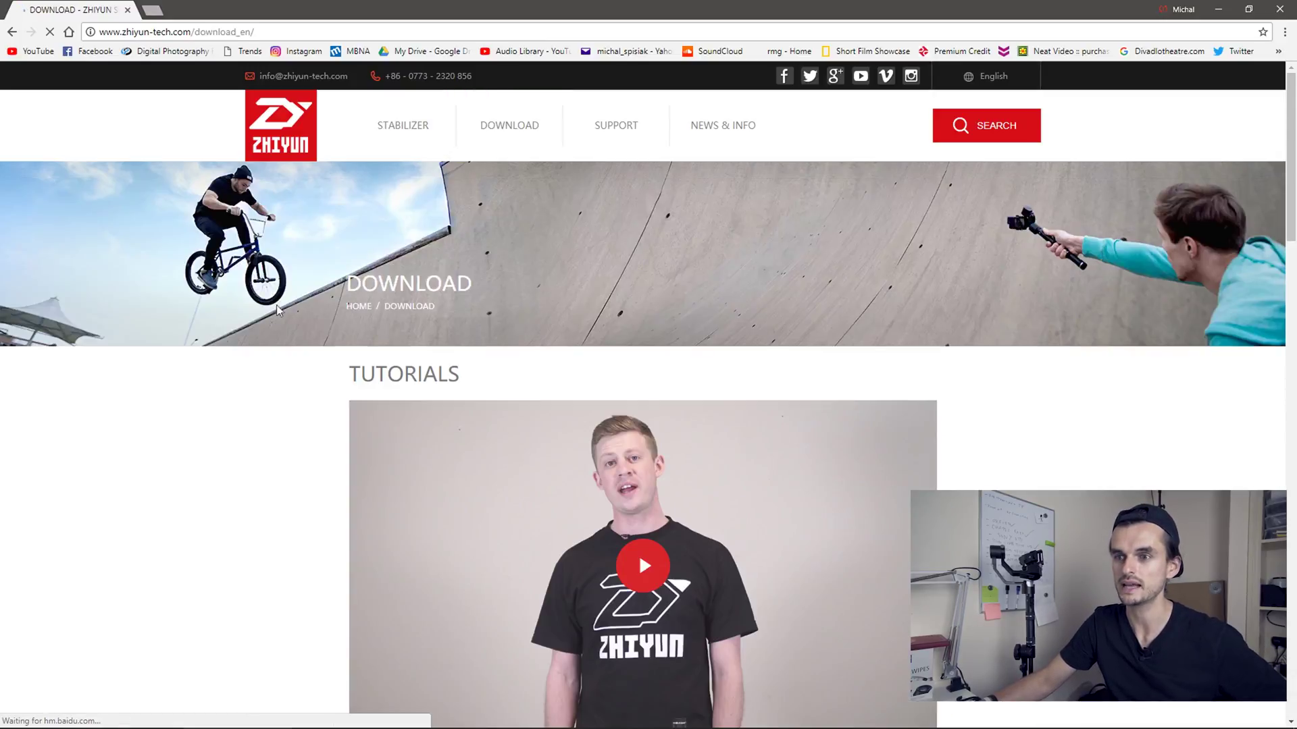
scroll("down", 3)
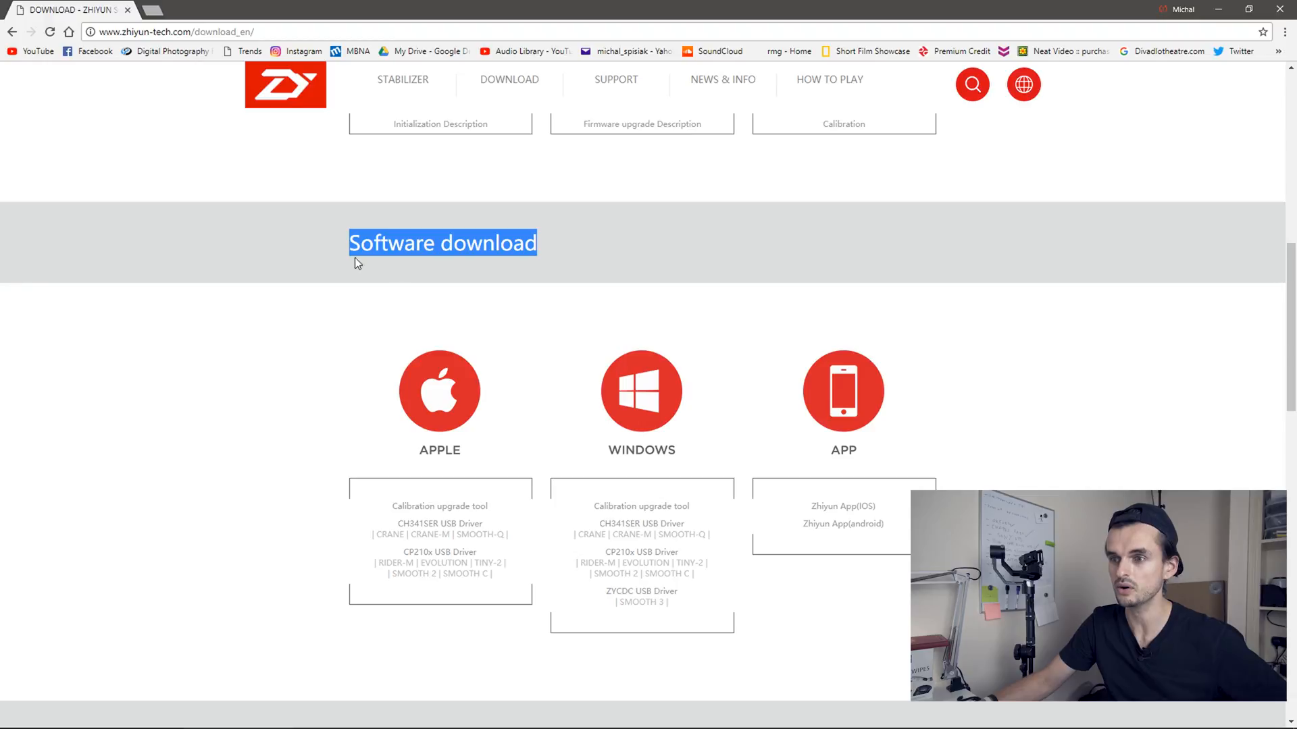
mouse_move(616, 512)
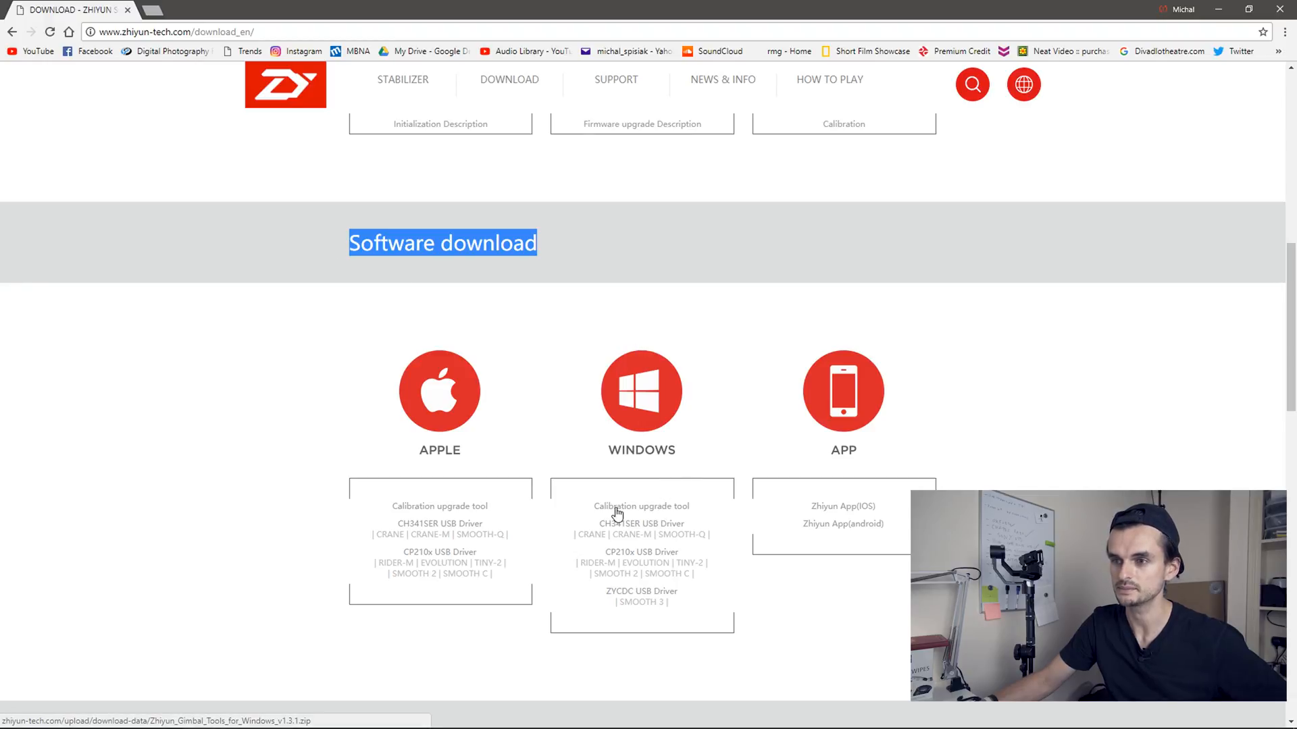
mouse_move(598, 511)
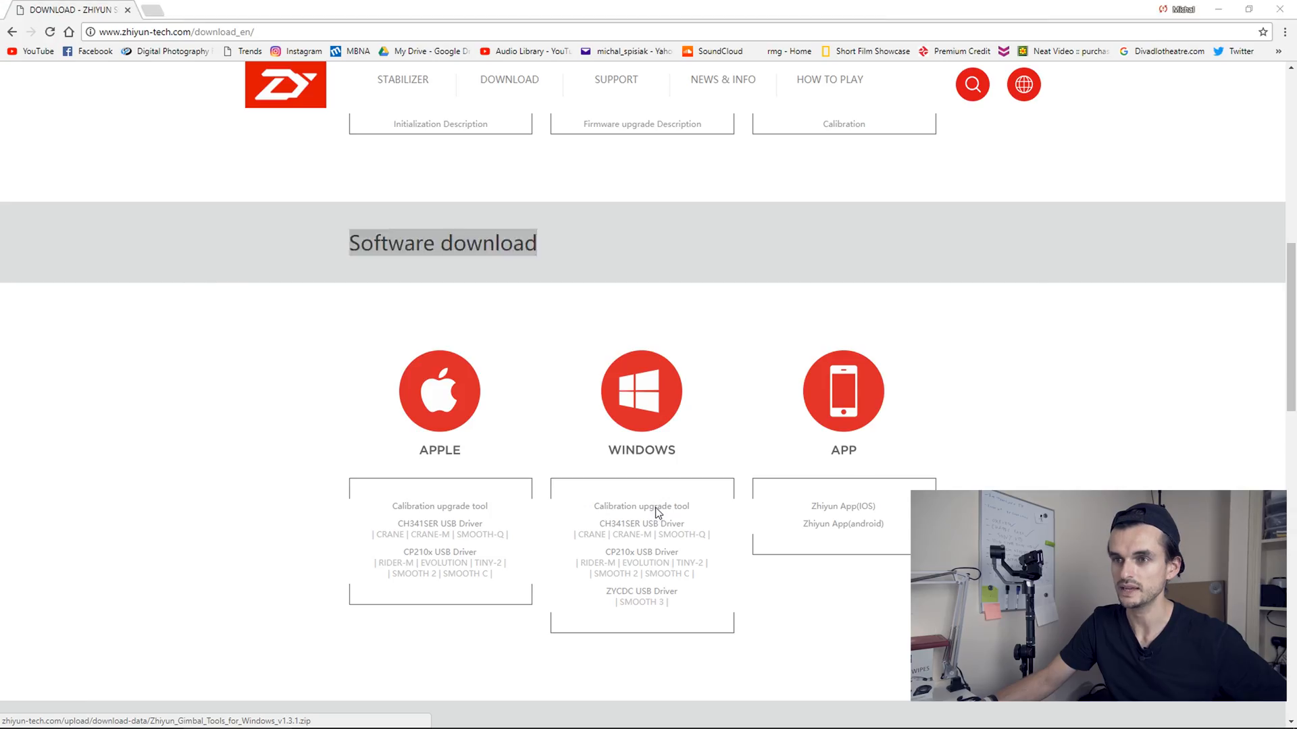
left_click(641, 523)
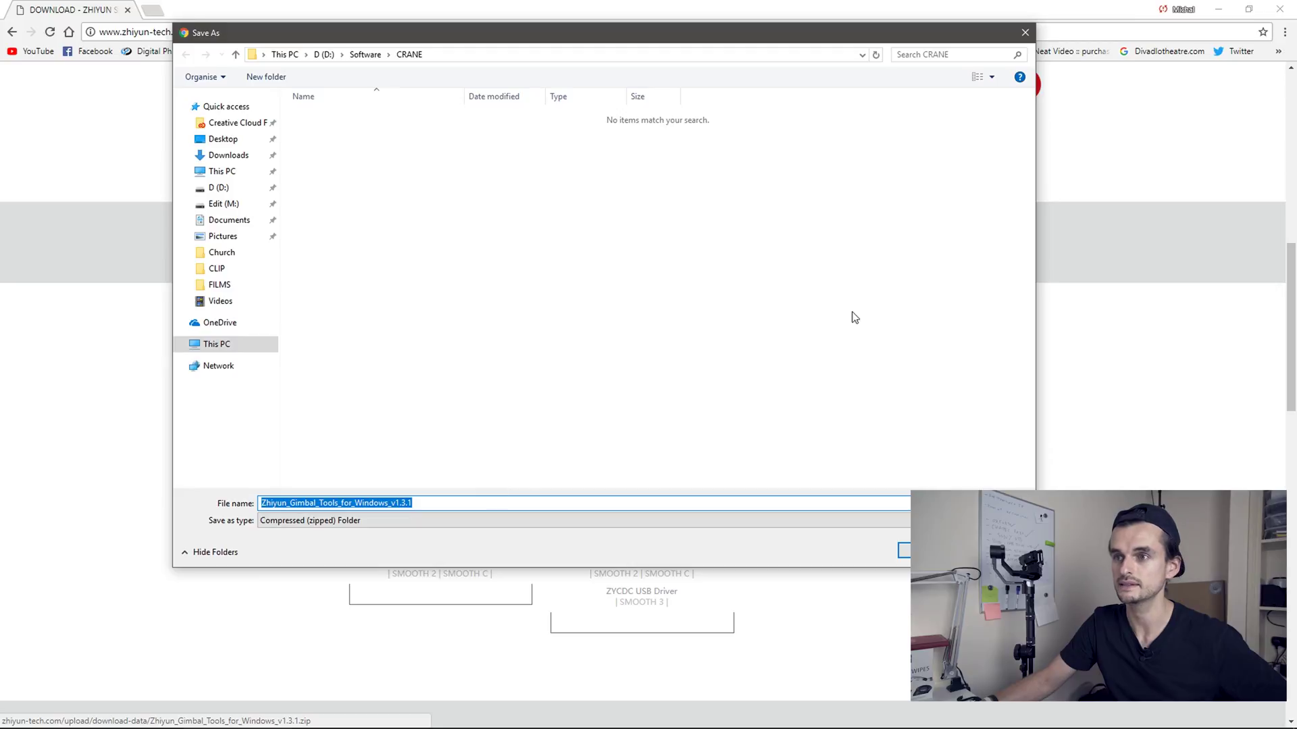
mouse_move(520, 178)
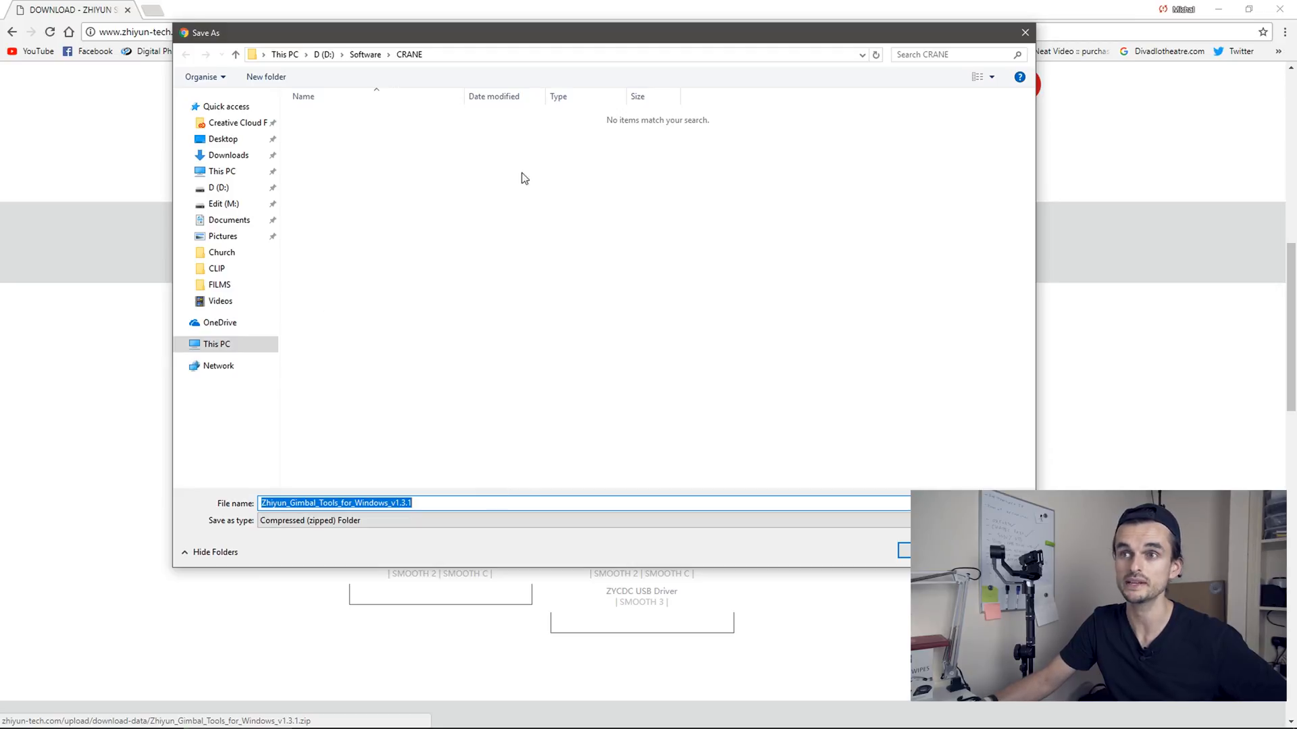
mouse_move(604, 89)
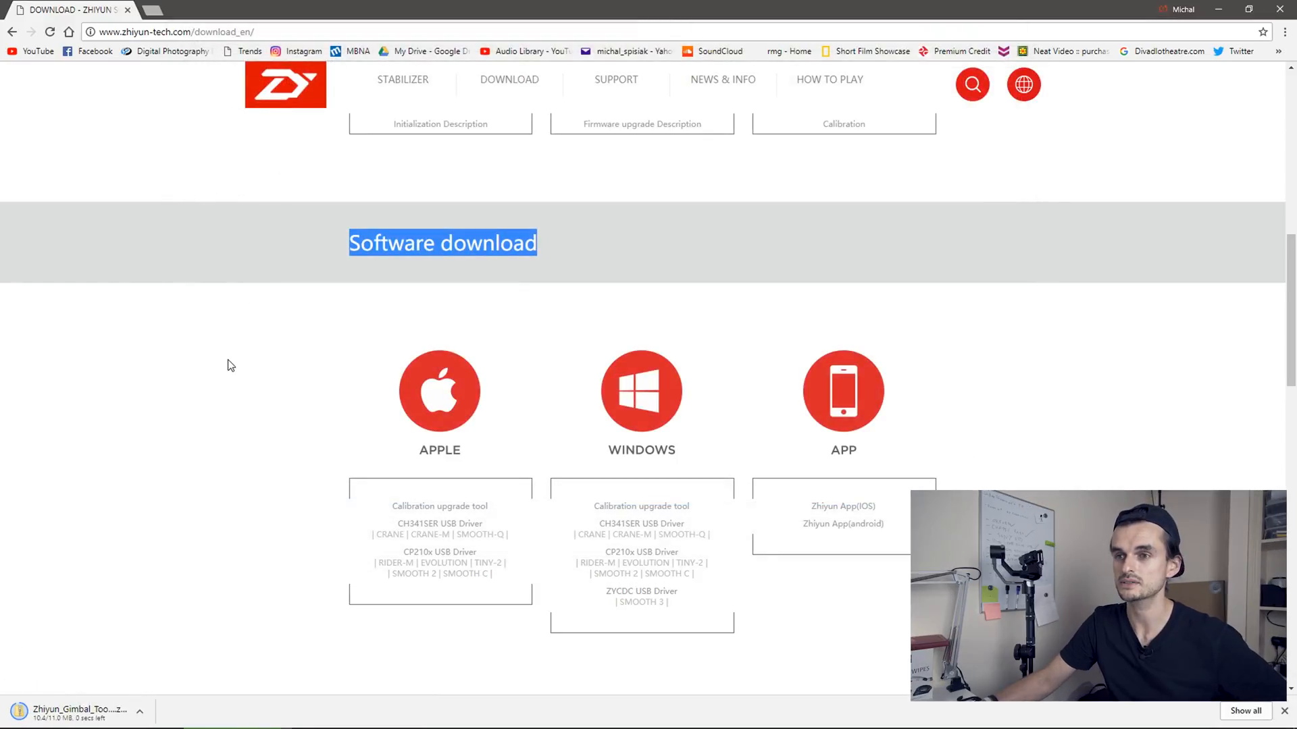
Step: Download the CRANE firmware V1.60 zip and save it in the CRANE folder
scroll("down", 3)
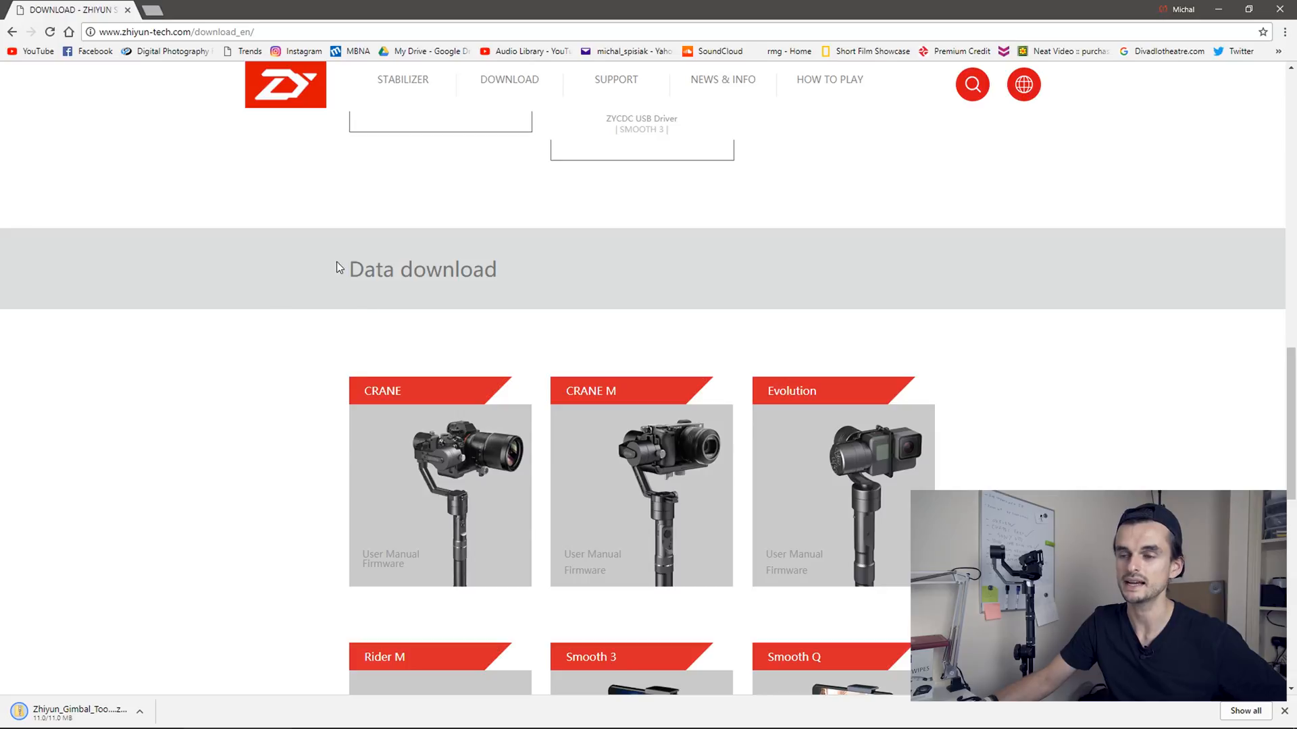
double_click(422, 269)
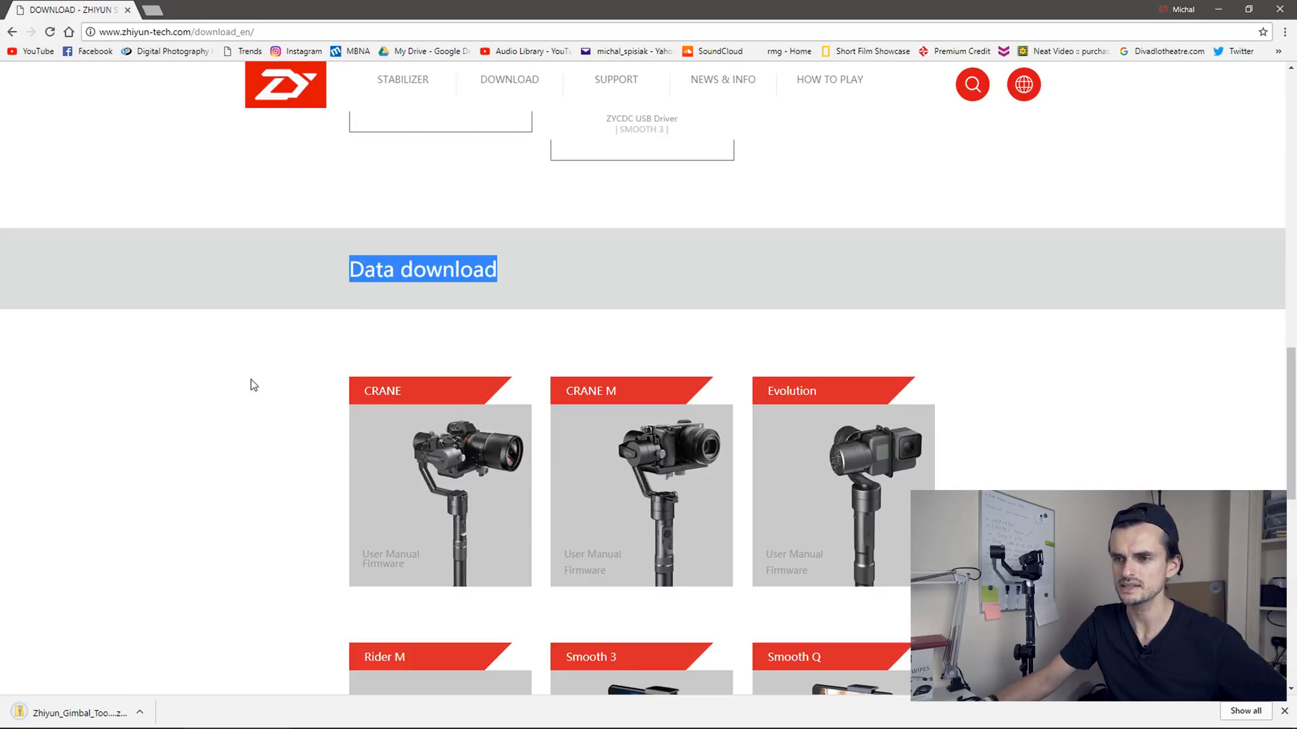
scroll("down", 3)
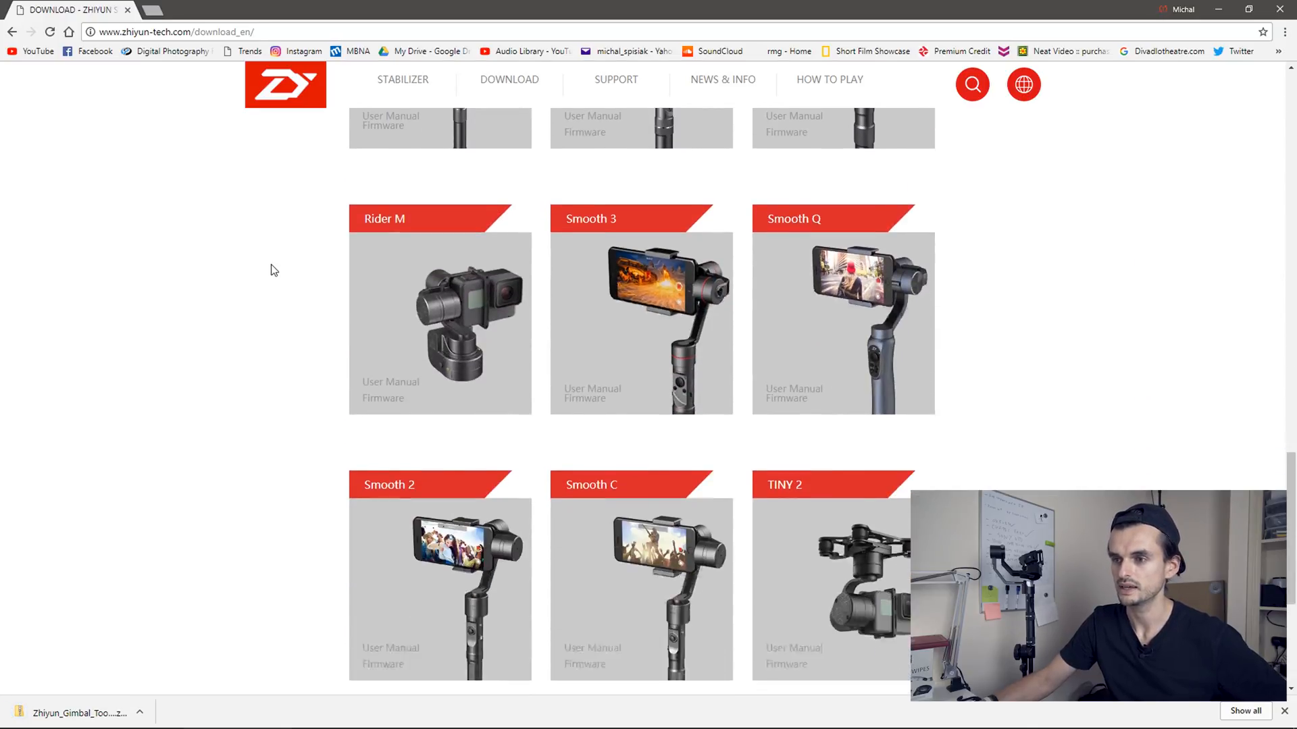
scroll("up", 3)
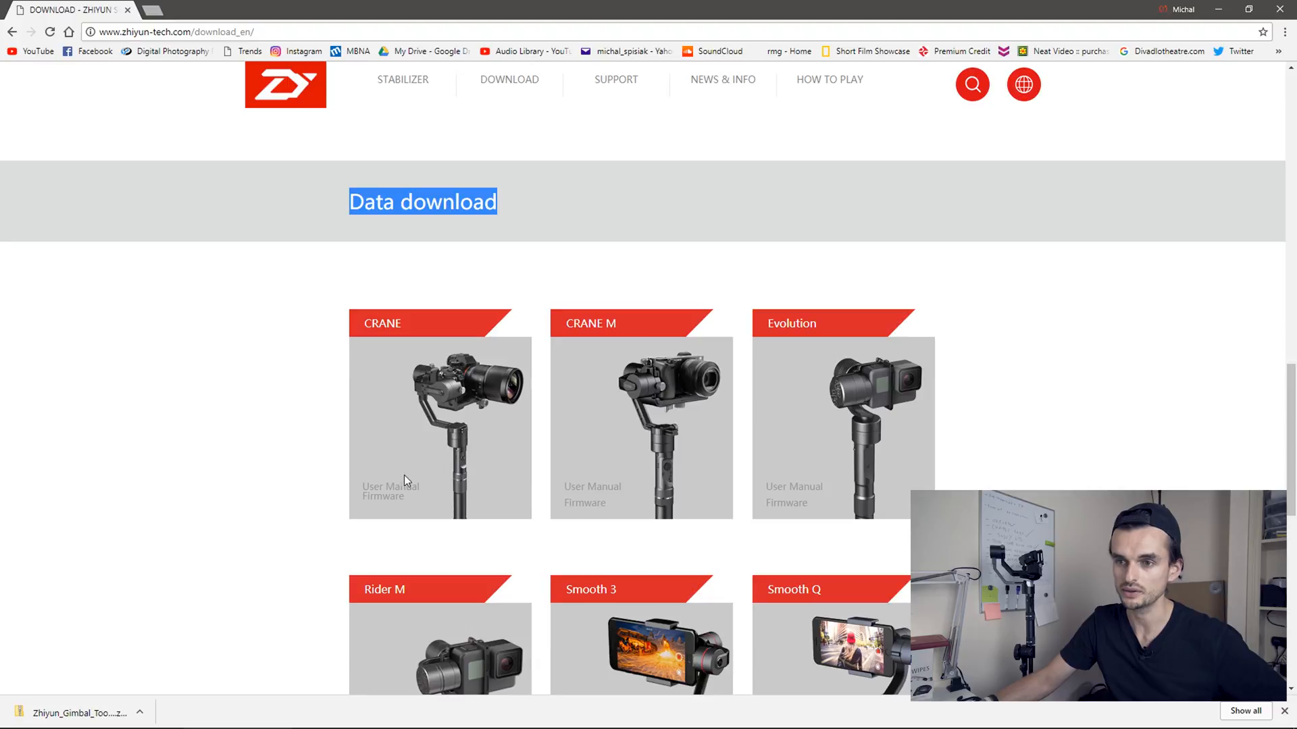
mouse_move(383, 497)
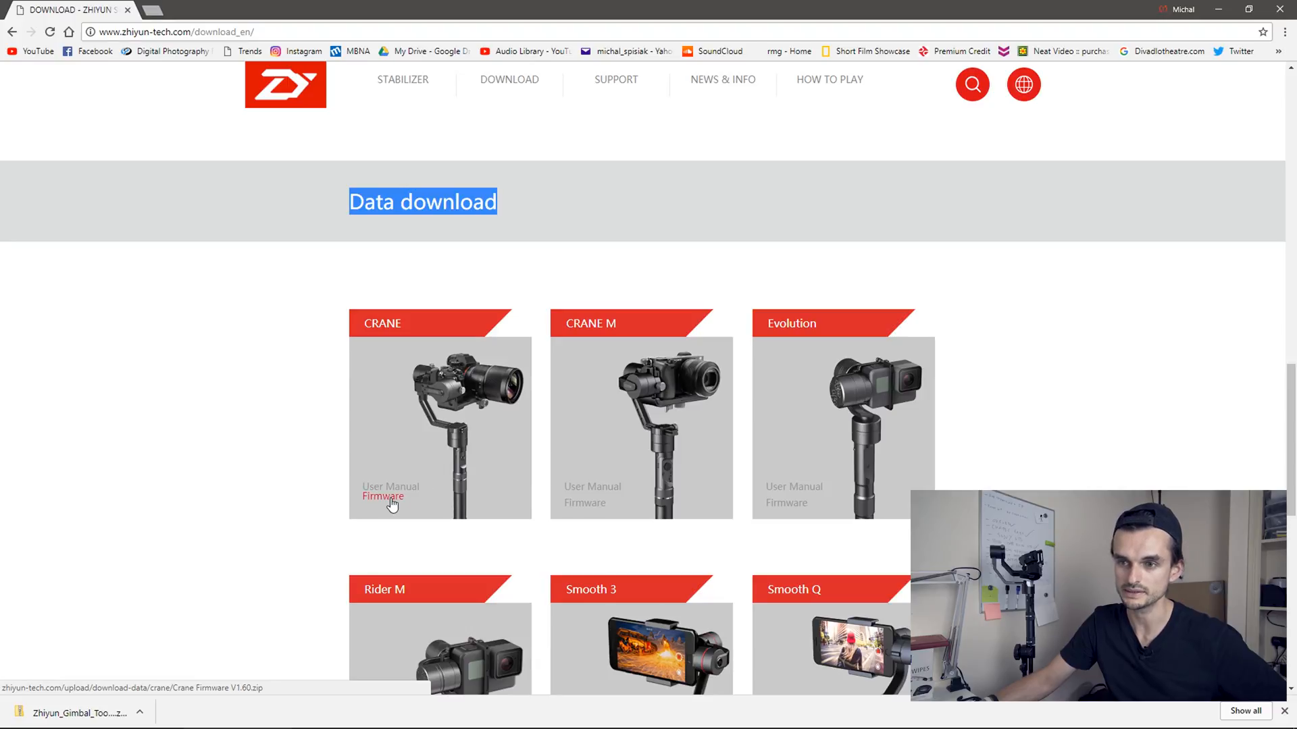
left_click(382, 496)
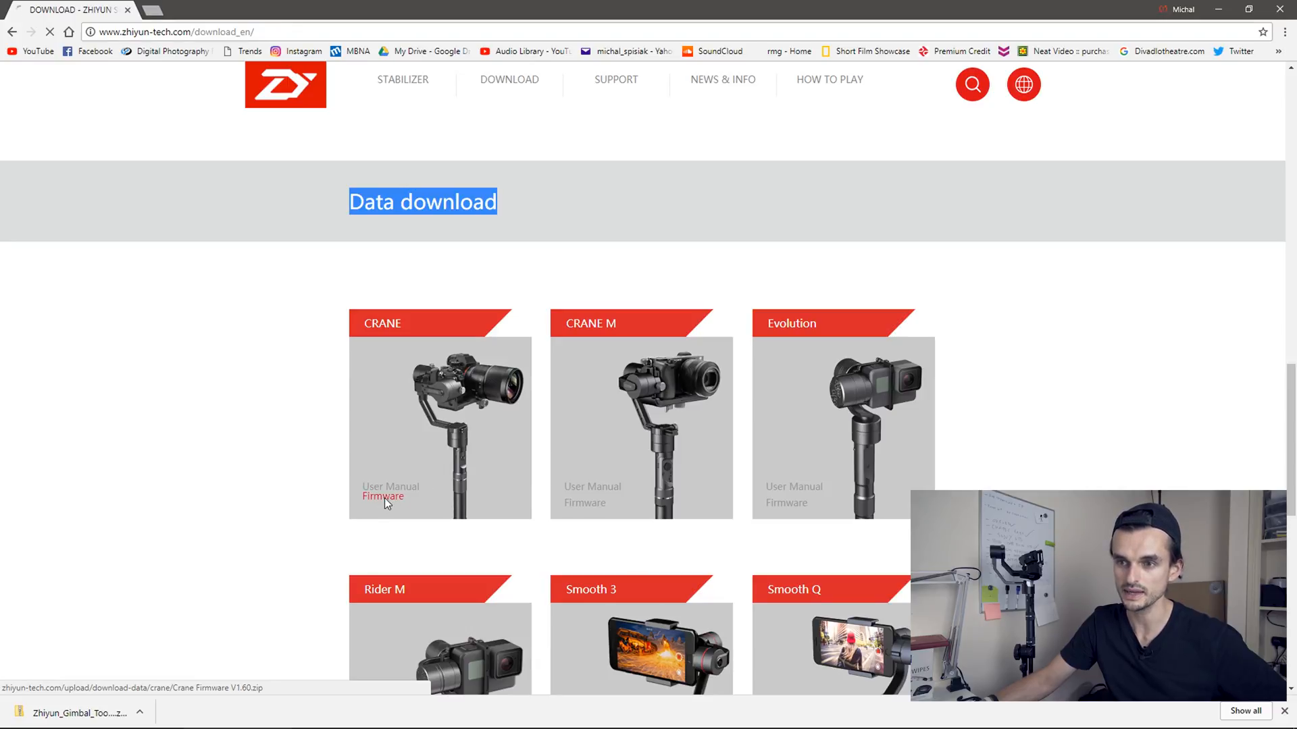
left_click(383, 497)
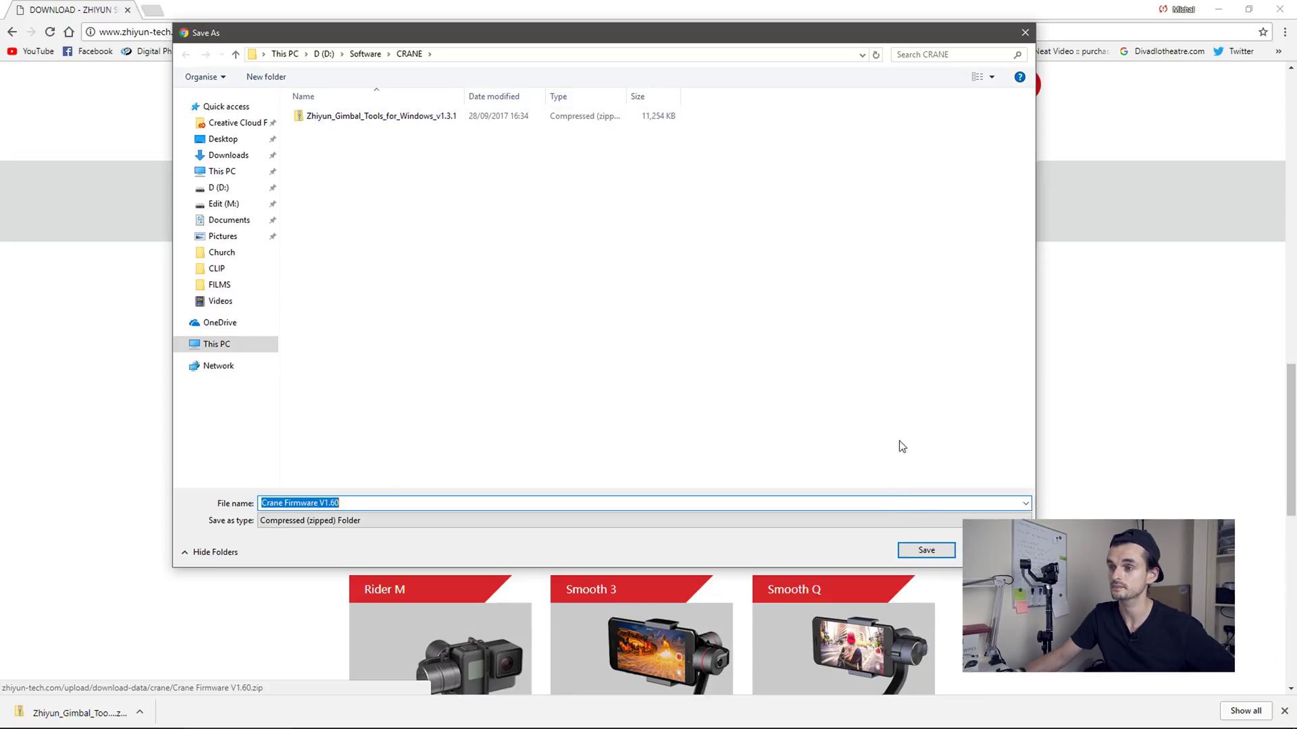
left_click(925, 549)
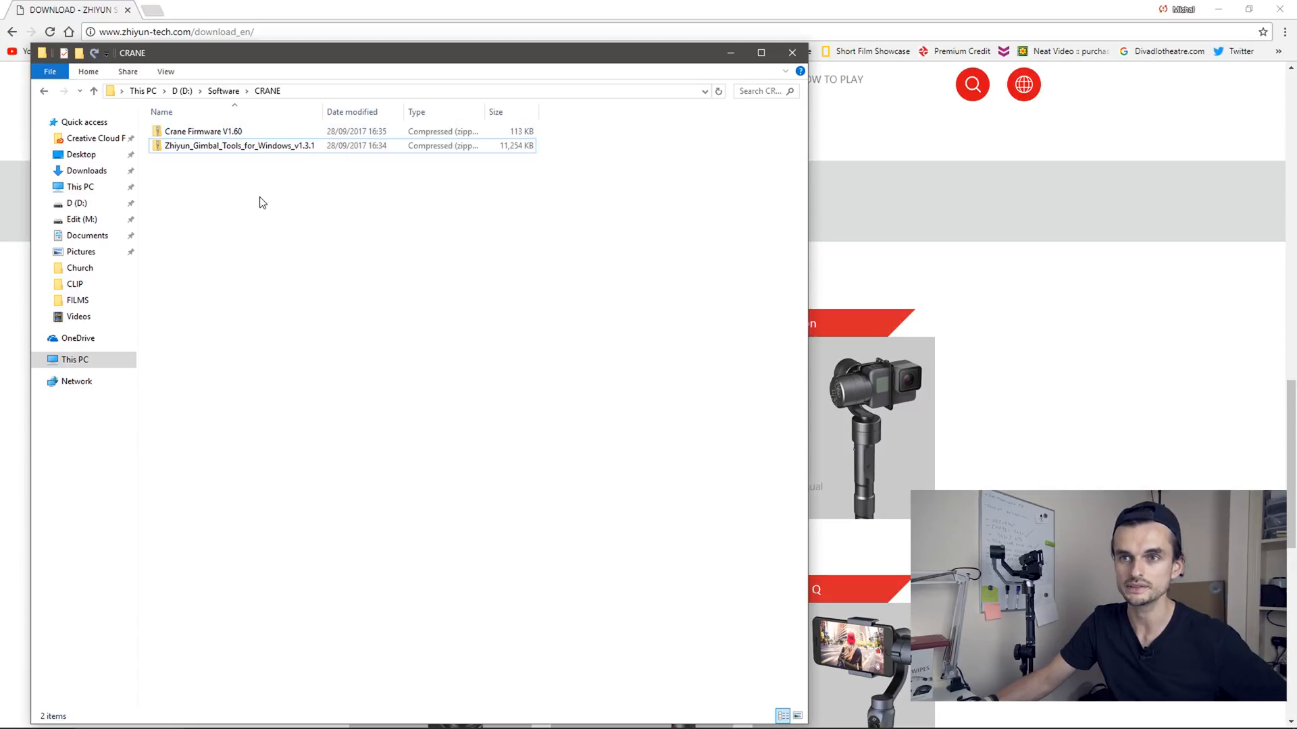
Step: Extract the Zhiyun Gimbal Tools v1.3.1 zip into its default folder
right_click(238, 146)
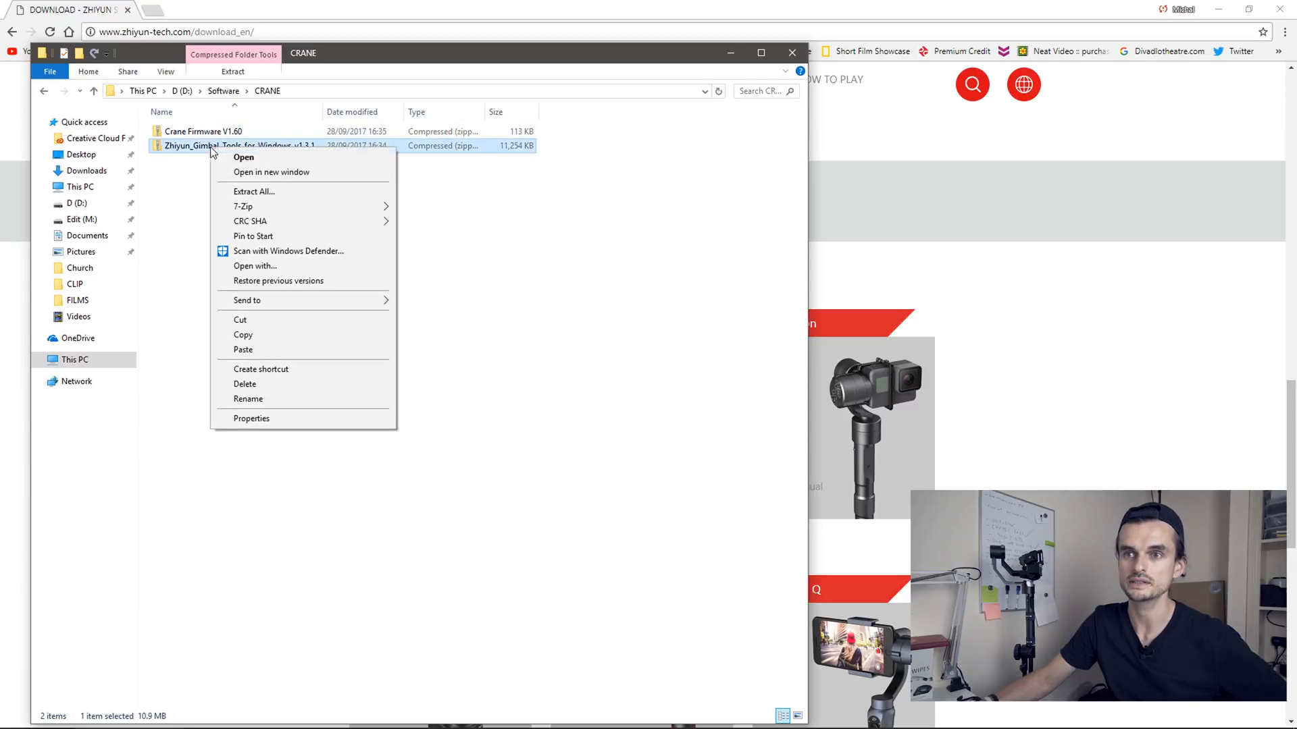
left_click(254, 191)
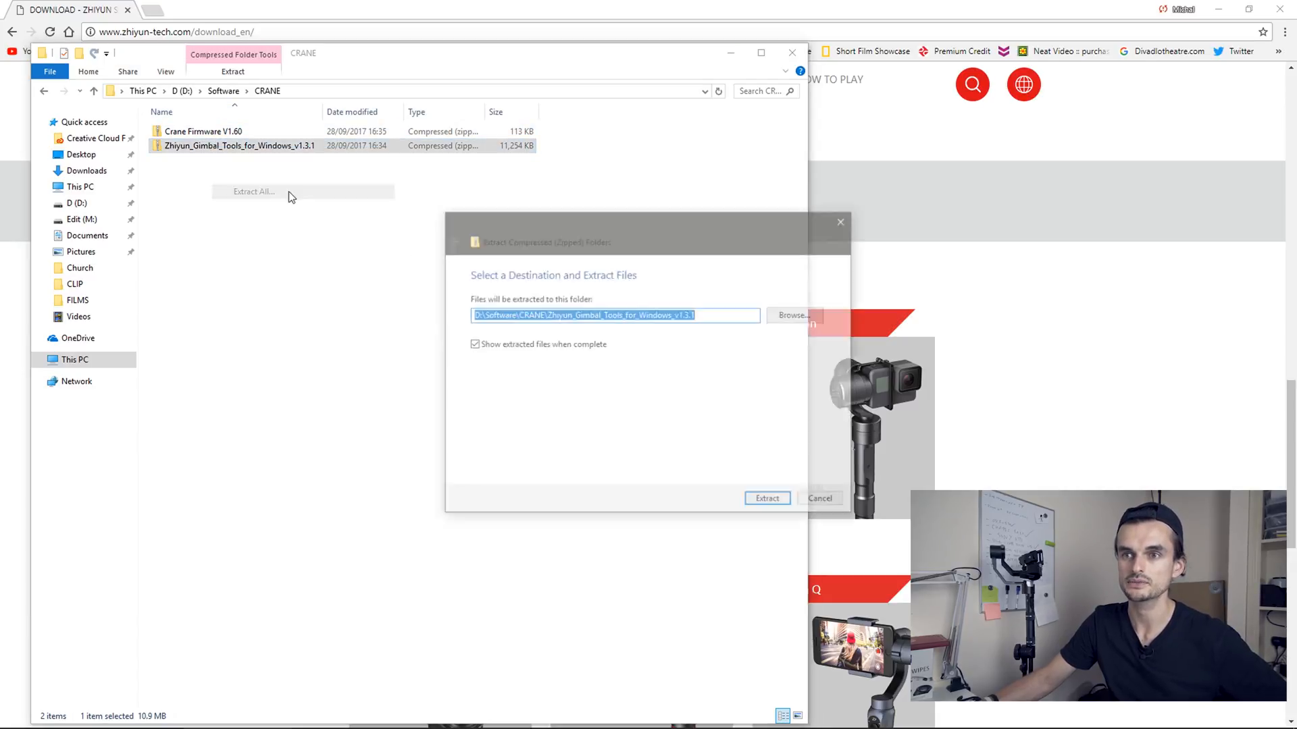
left_click(765, 498)
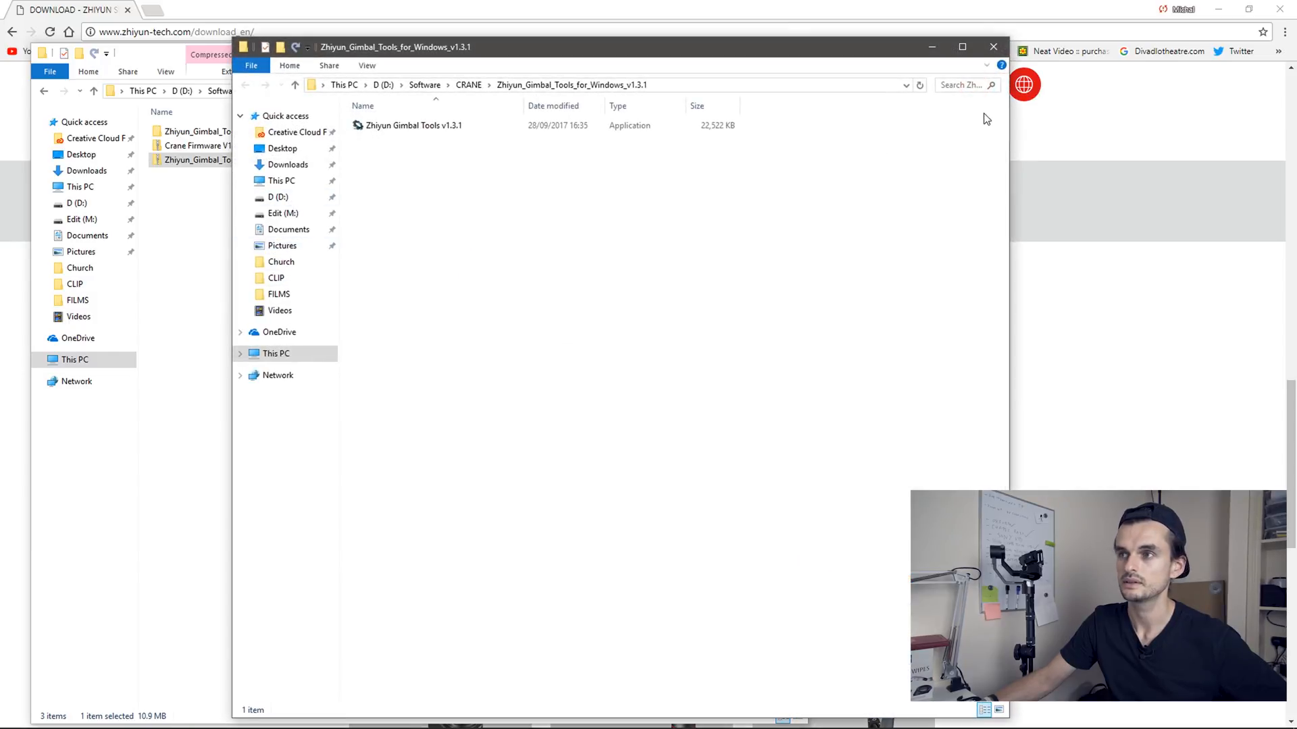
Step: Extract the Crane Firmware V1.60 zip into its default Crane Firmware V1.60 folder
left_click(45, 91)
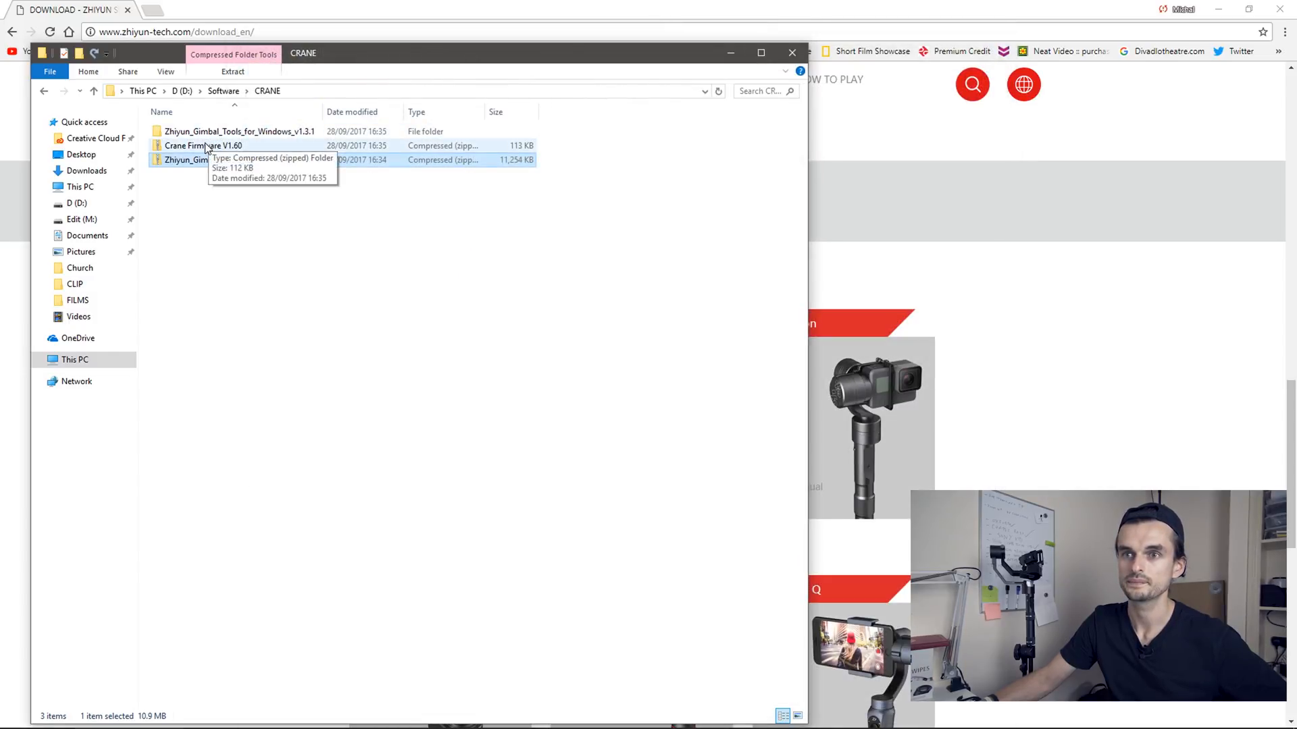
right_click(203, 146)
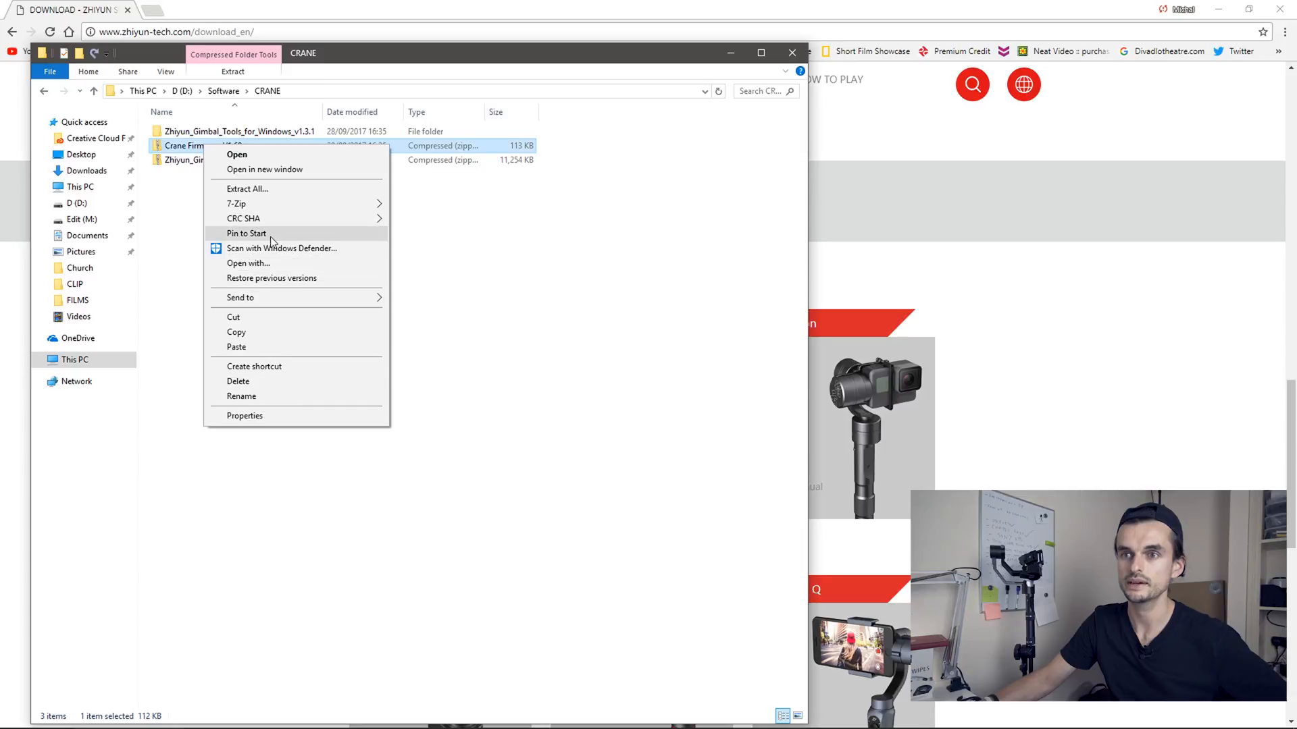
left_click(246, 188)
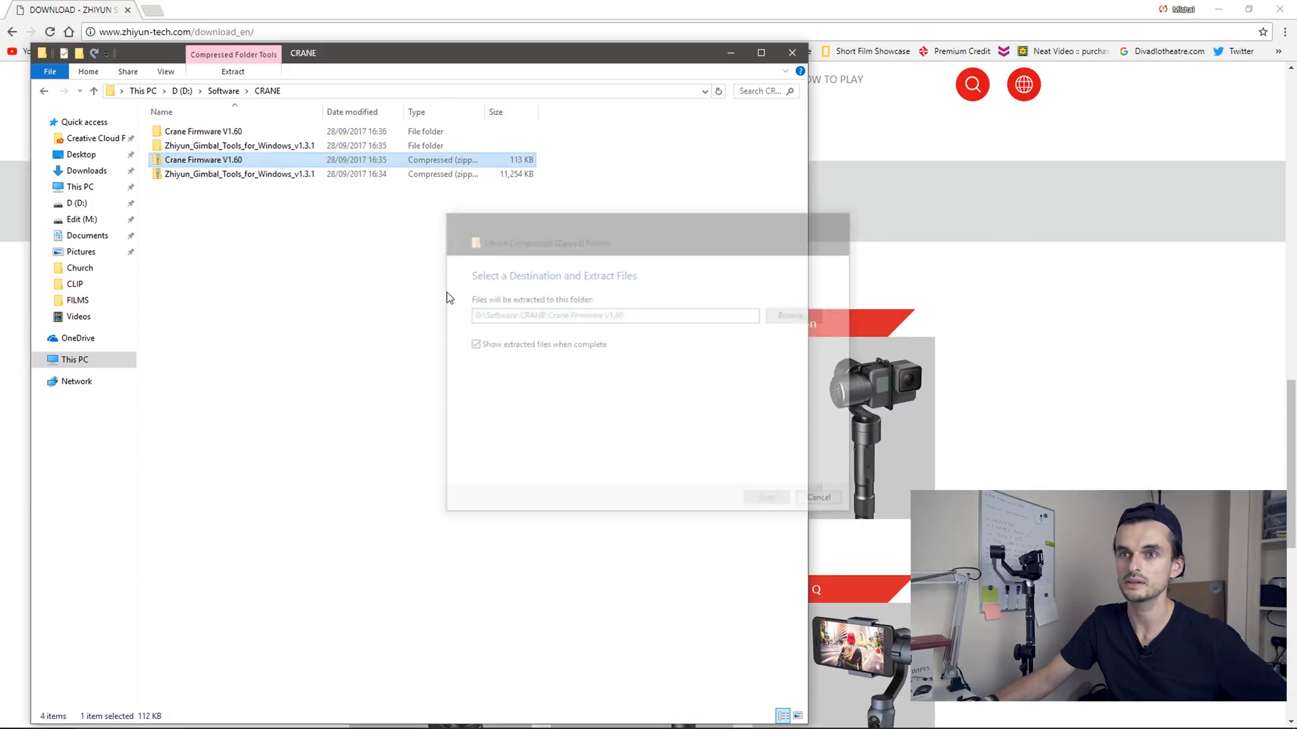
left_click(818, 497)
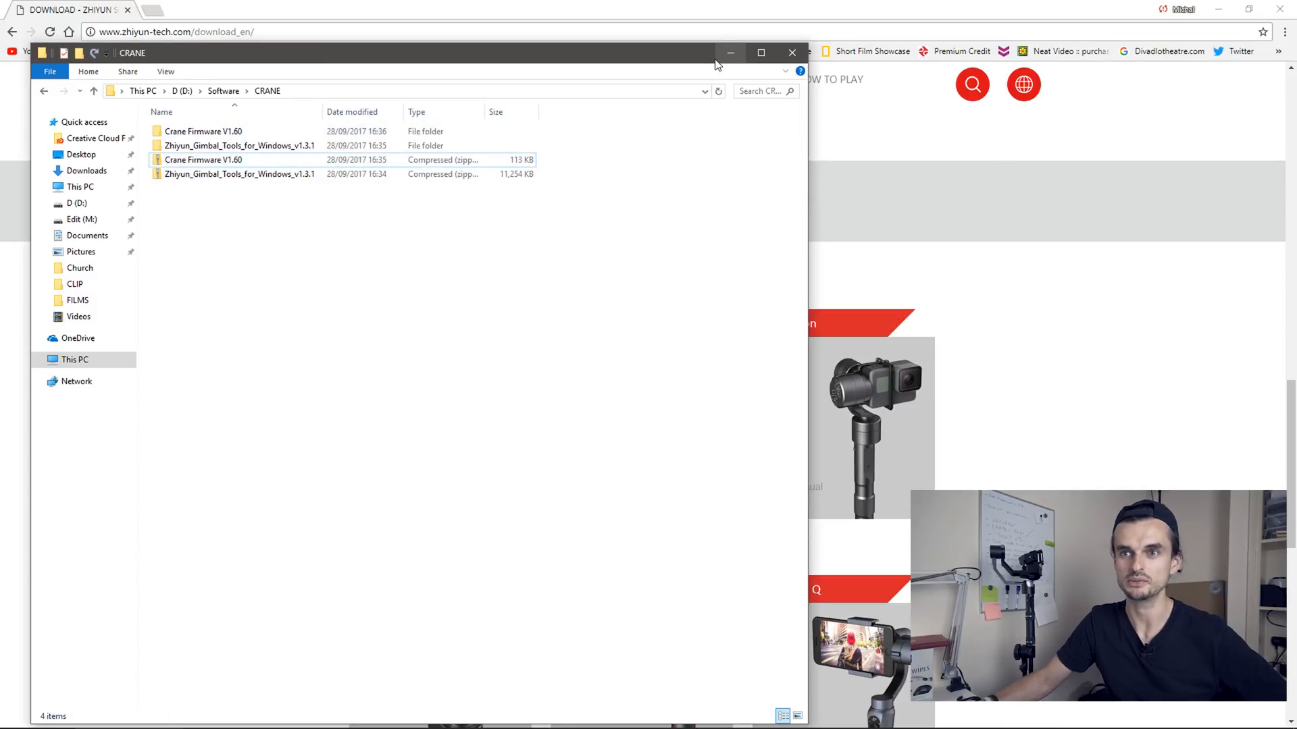
Step: Launch Zhiyun Gimbal Tools v1.3.1, open the COM3 port, and show the Firmware Upgrade page
double_click(237, 145)
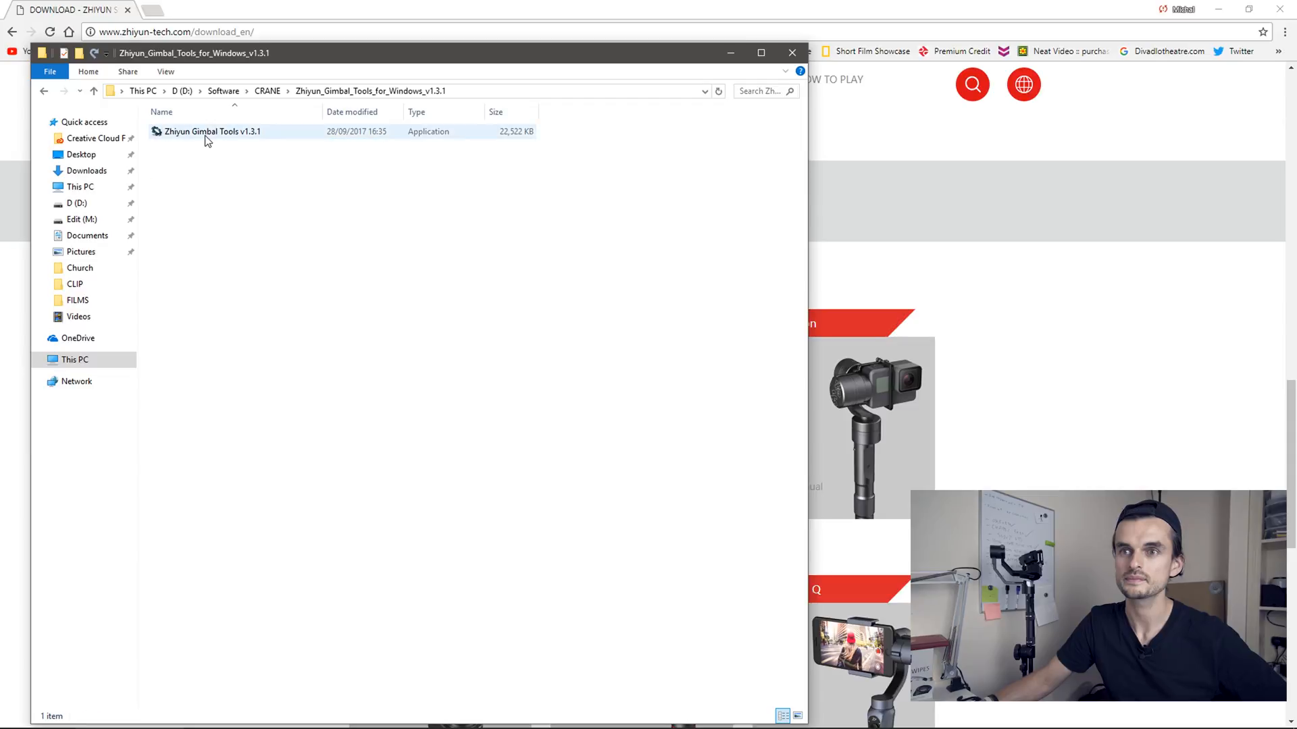
double_click(212, 131)
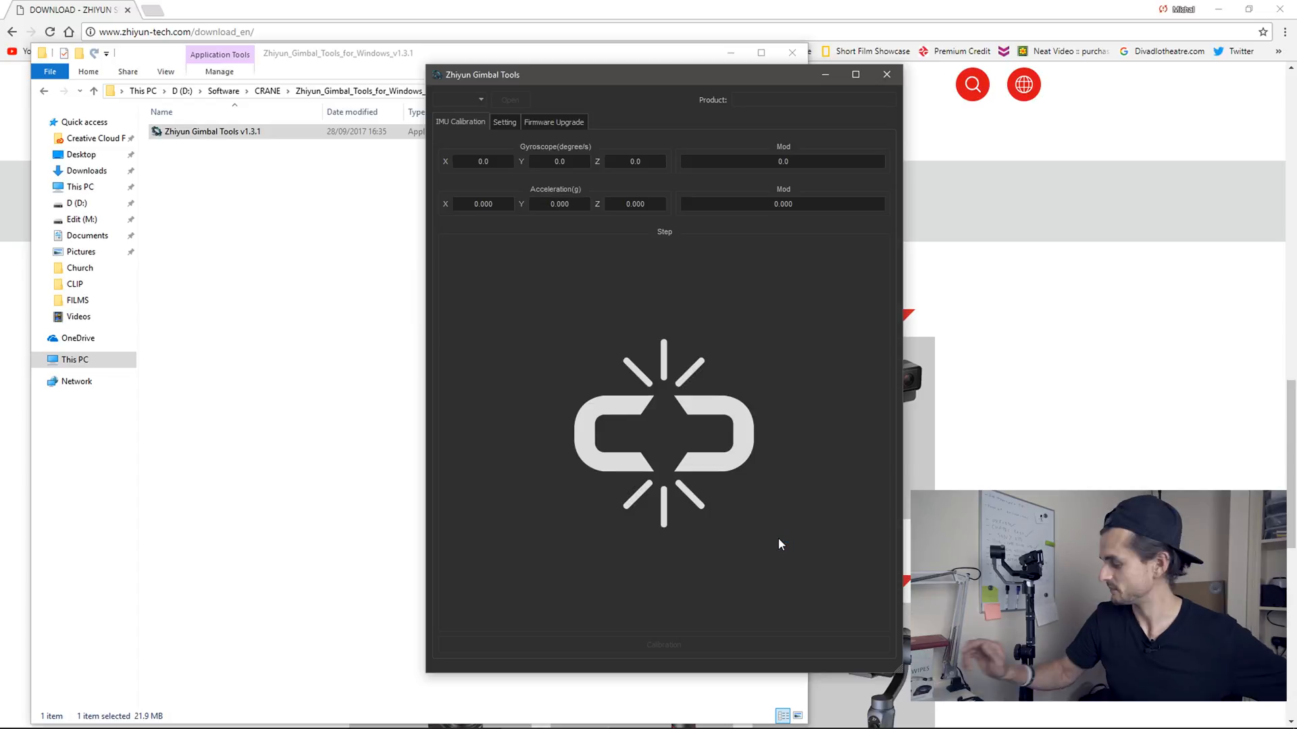
left_click_drag(475, 74, 421, 73)
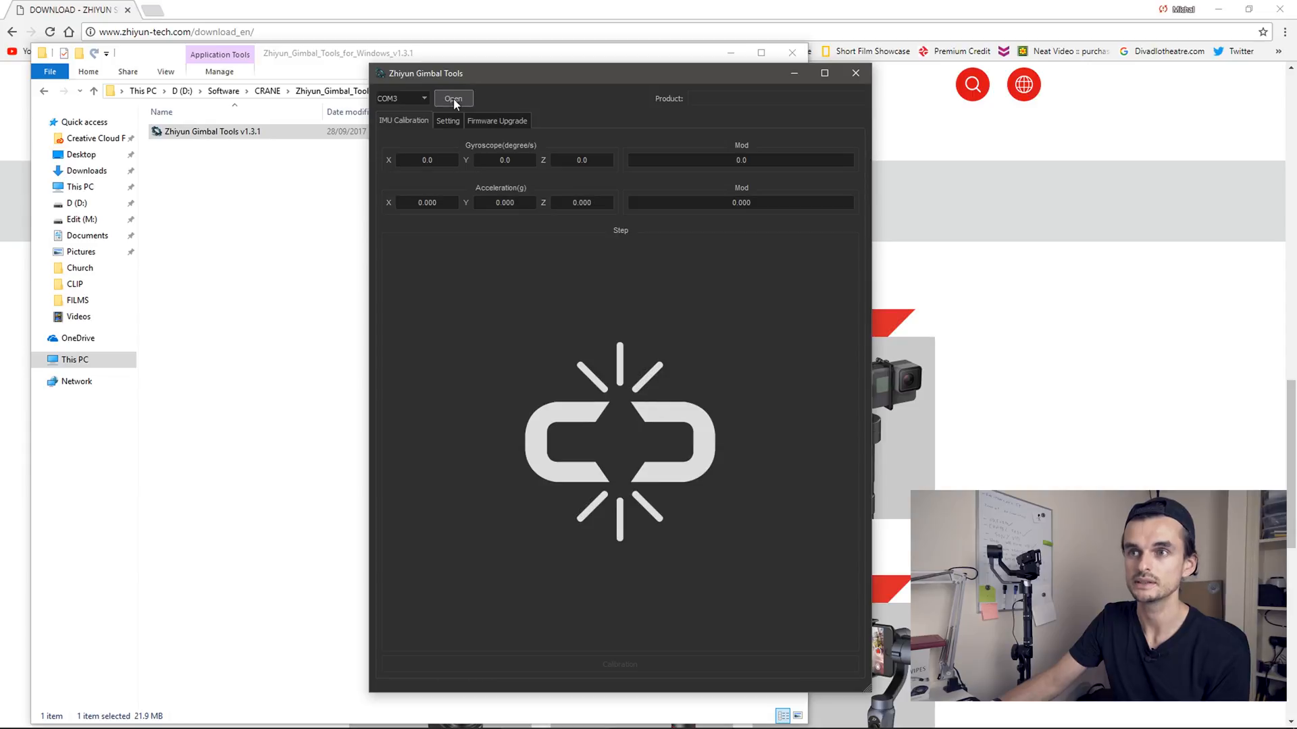
left_click(453, 98)
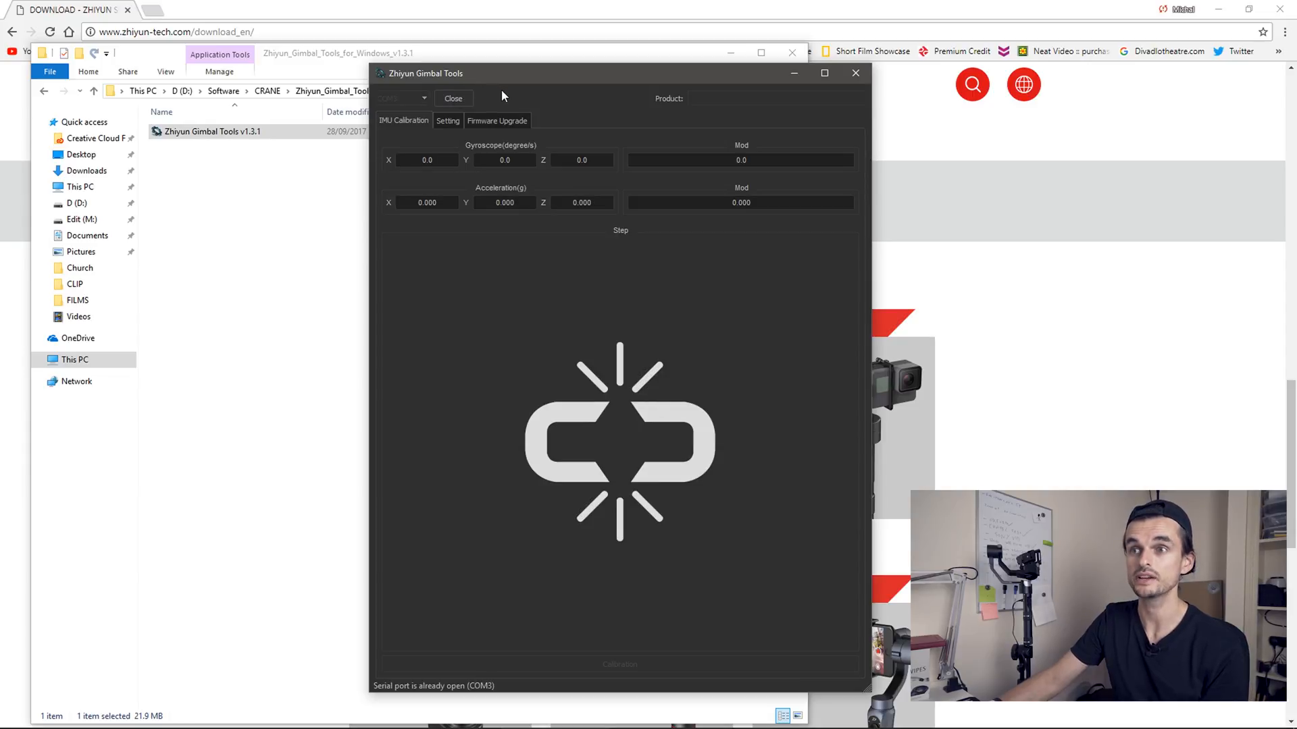
left_click(496, 121)
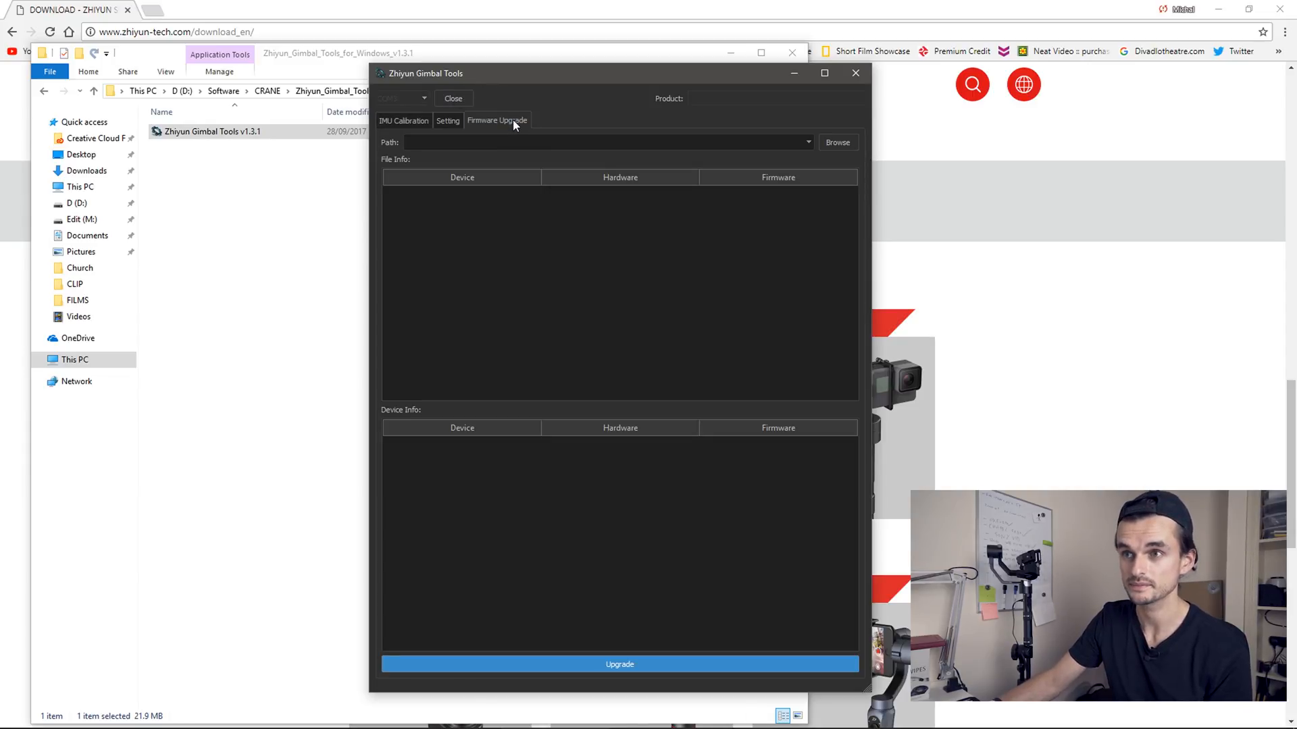
Step: Load Crane Firmware V1.60.ptz from D:\Software\CRANE\Crane Firmware V1.60
left_click(836, 142)
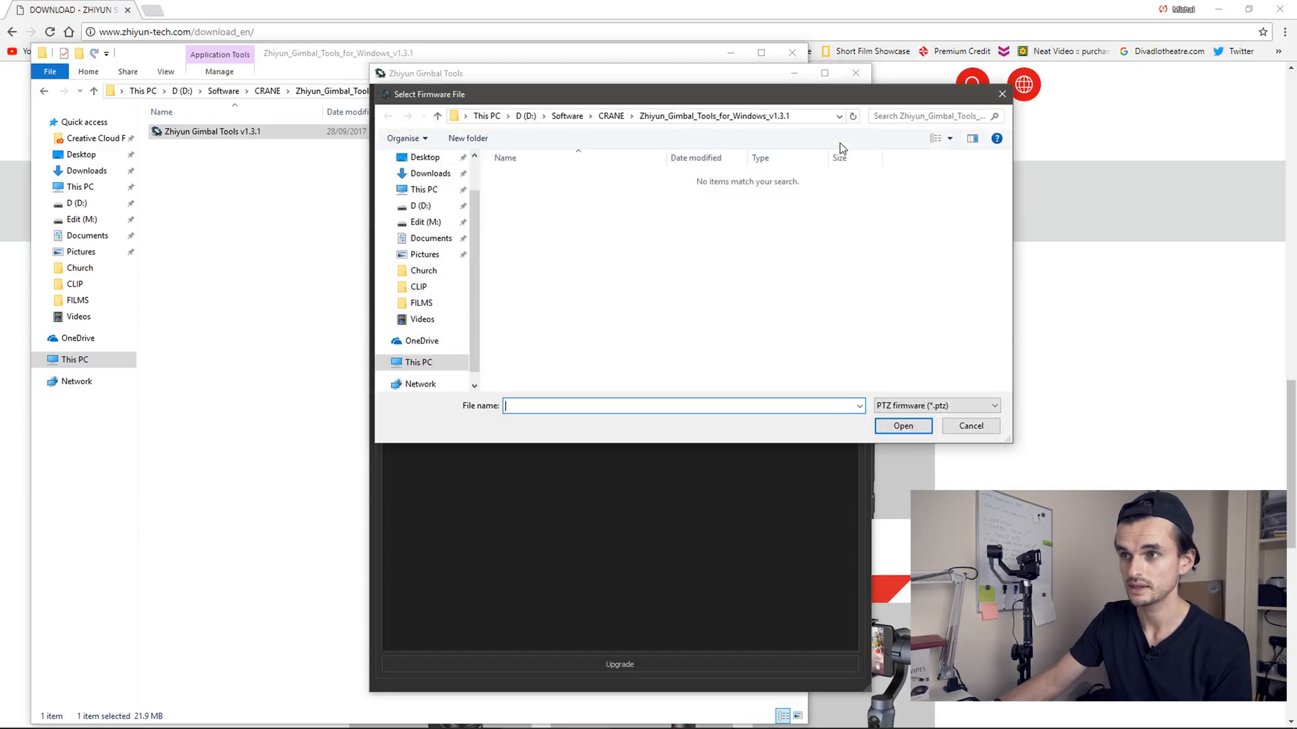
mouse_move(707, 213)
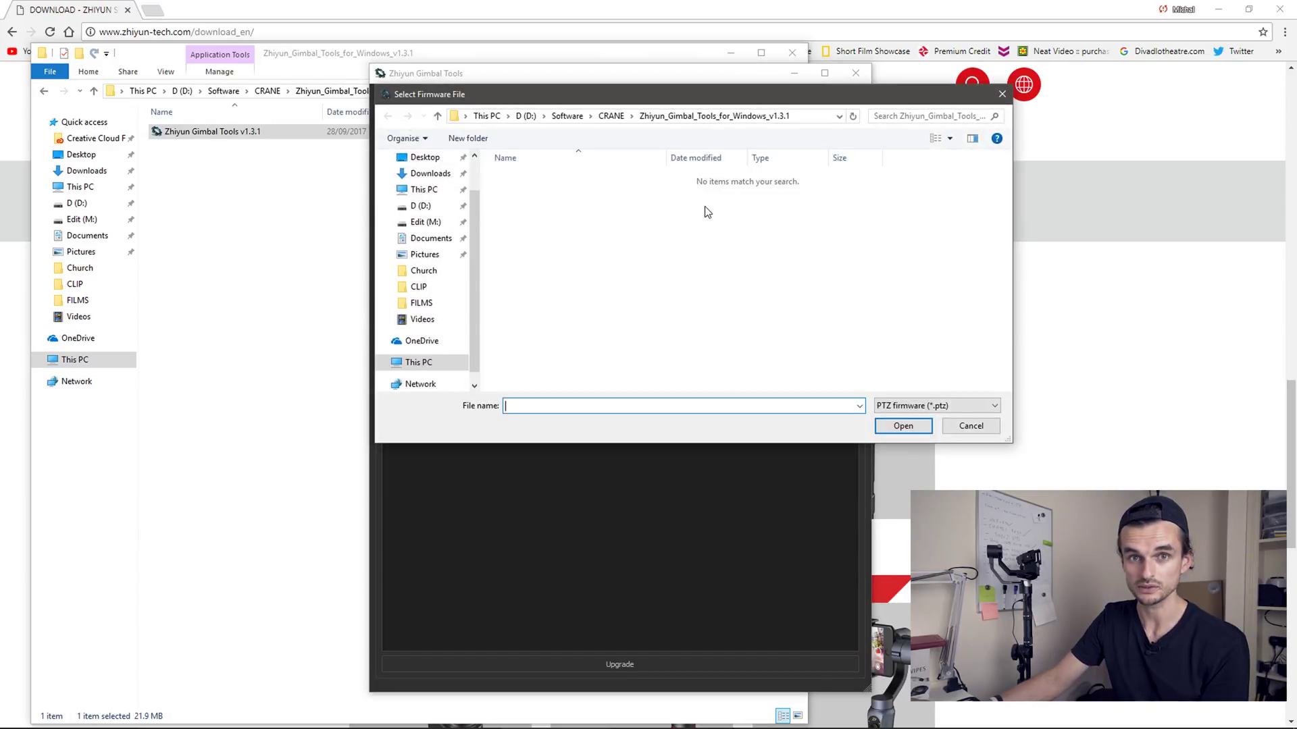
mouse_move(605, 130)
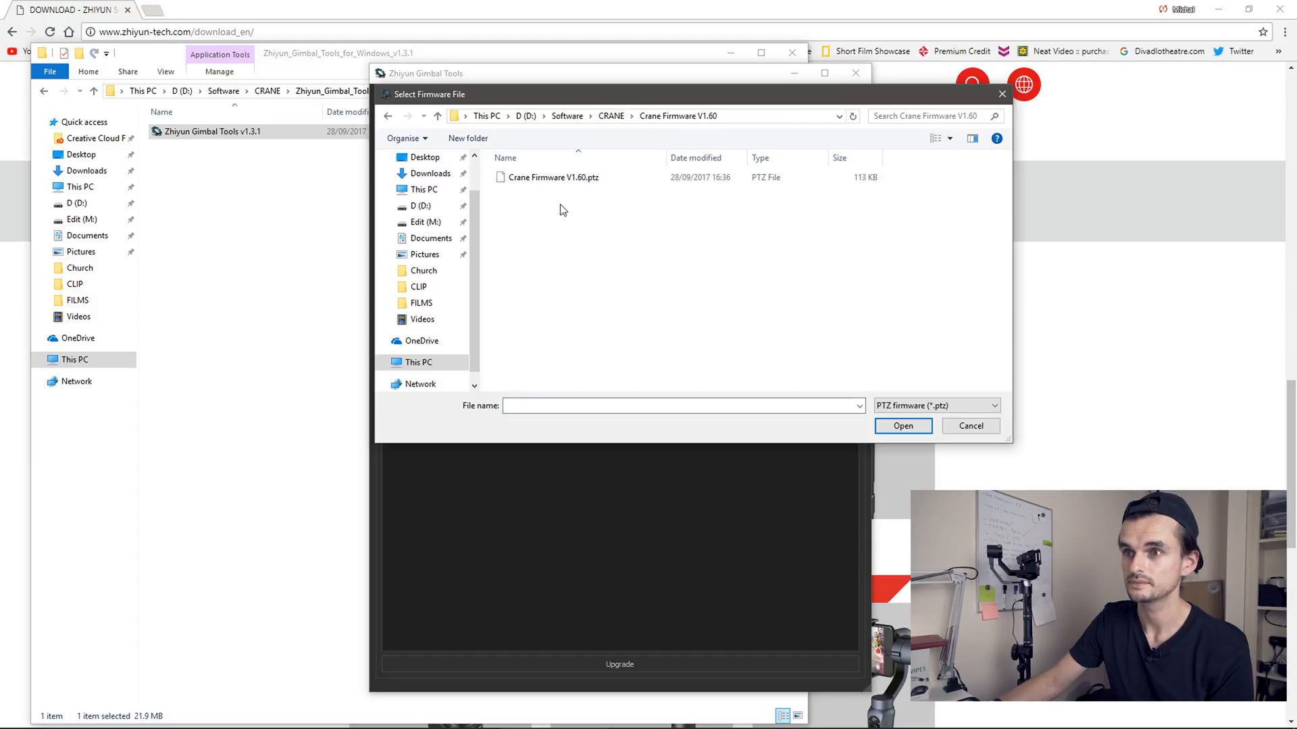
left_click(901, 425)
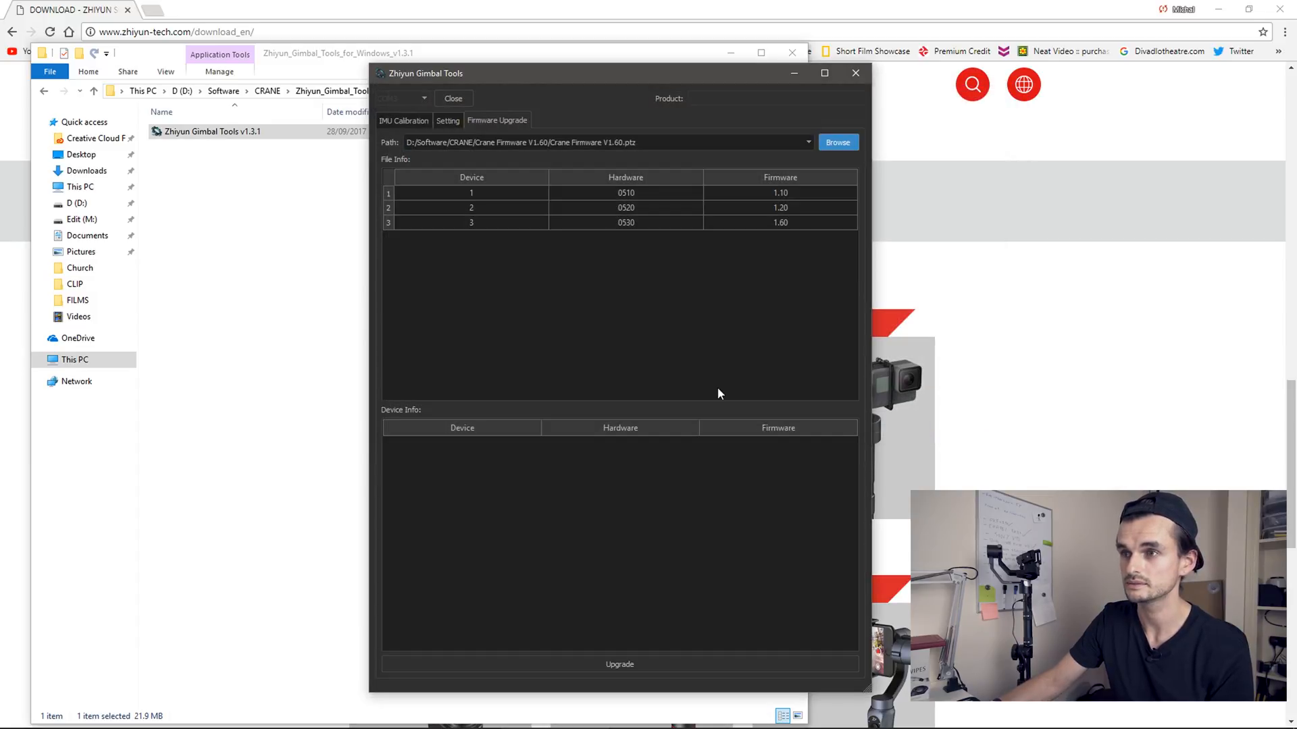
mouse_move(633, 349)
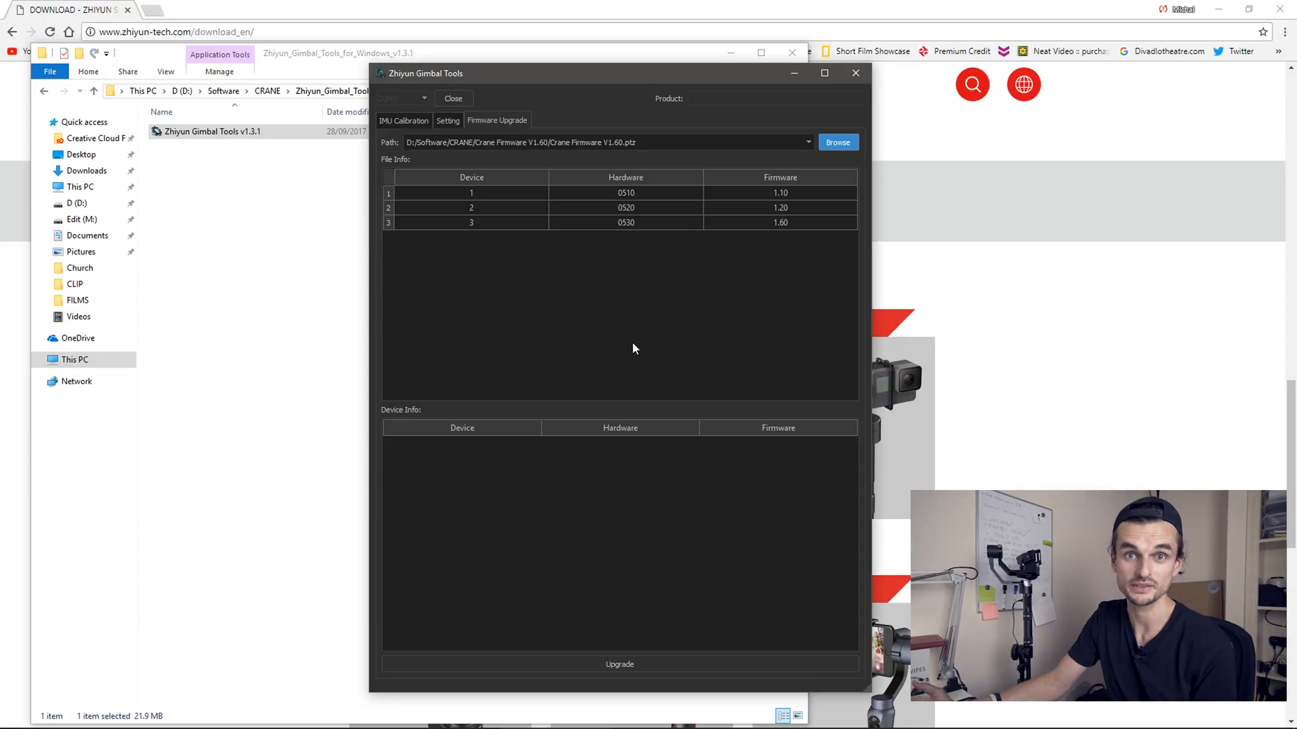
mouse_move(649, 604)
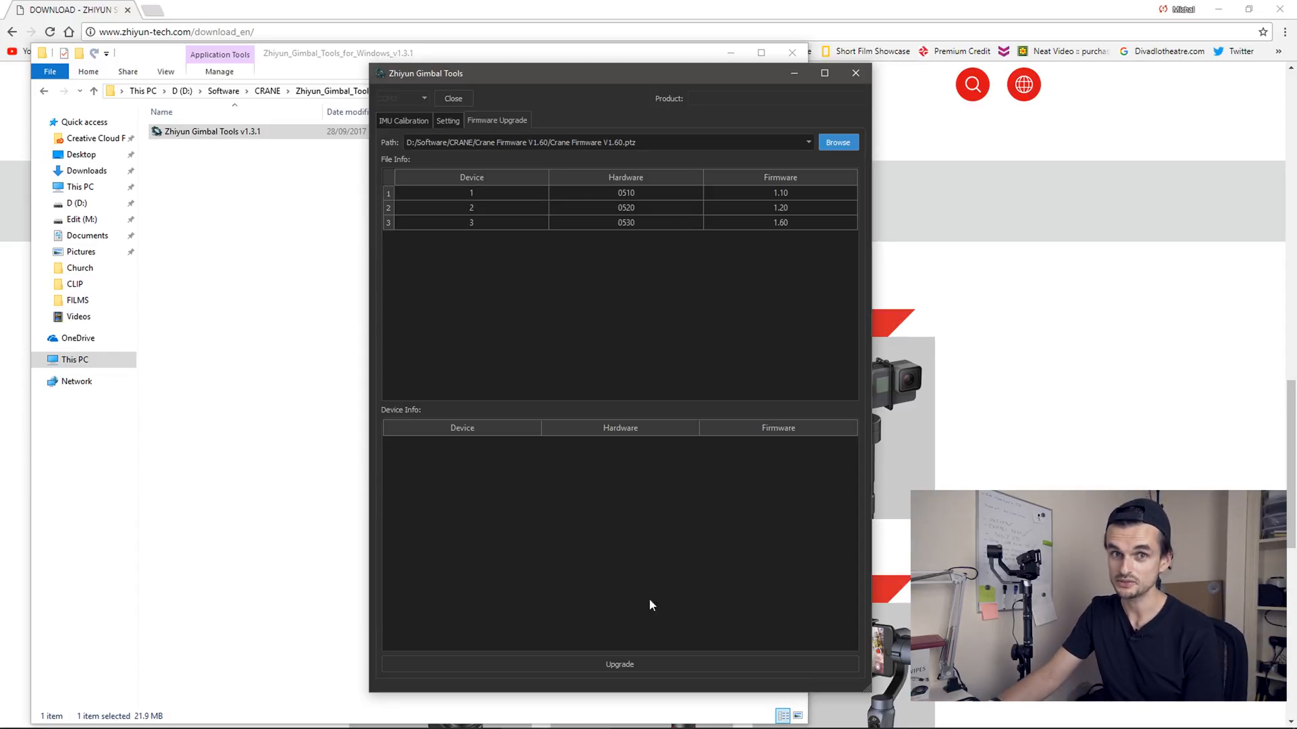
mouse_move(653, 648)
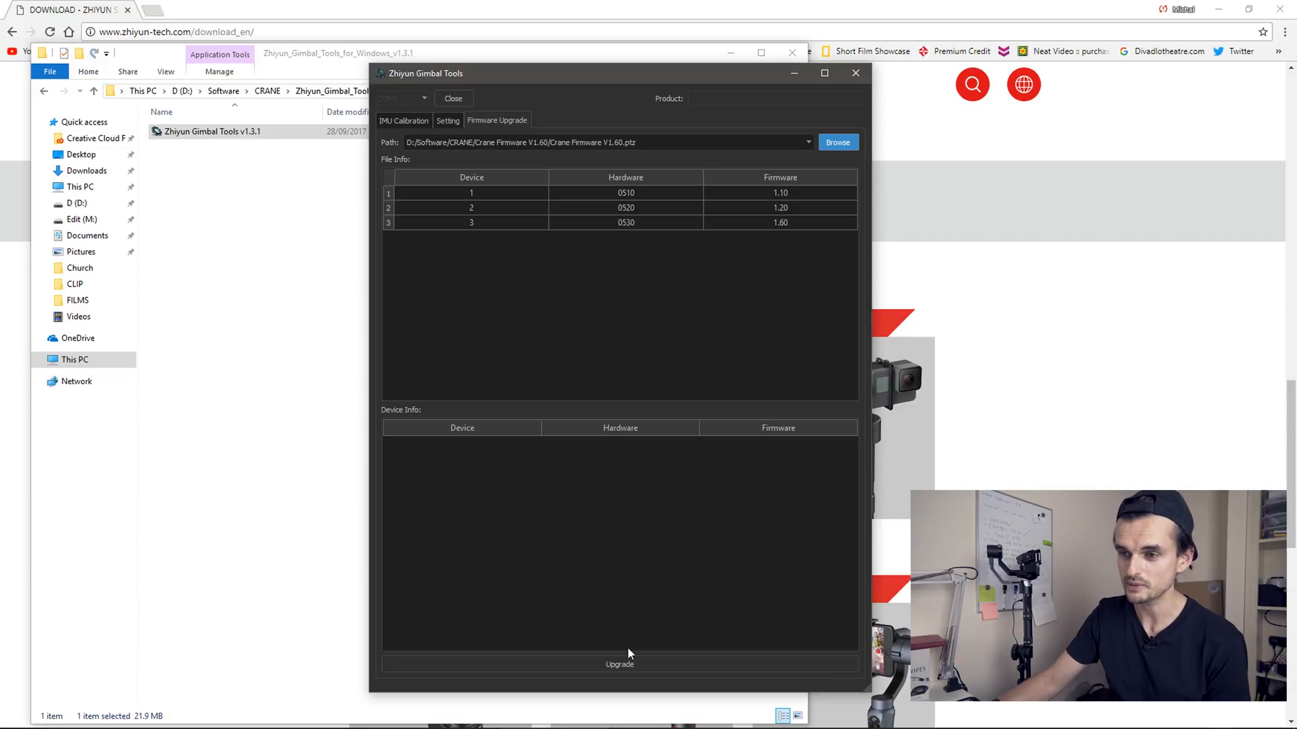
mouse_move(637, 664)
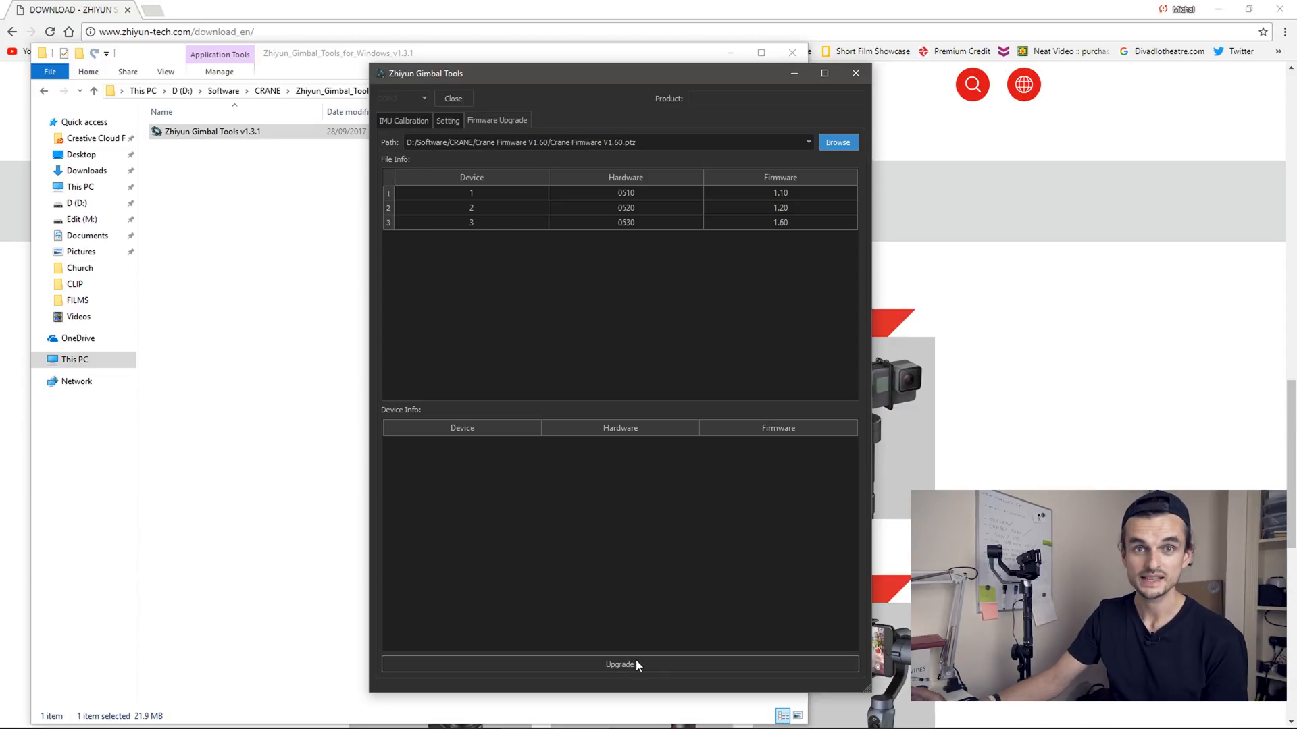